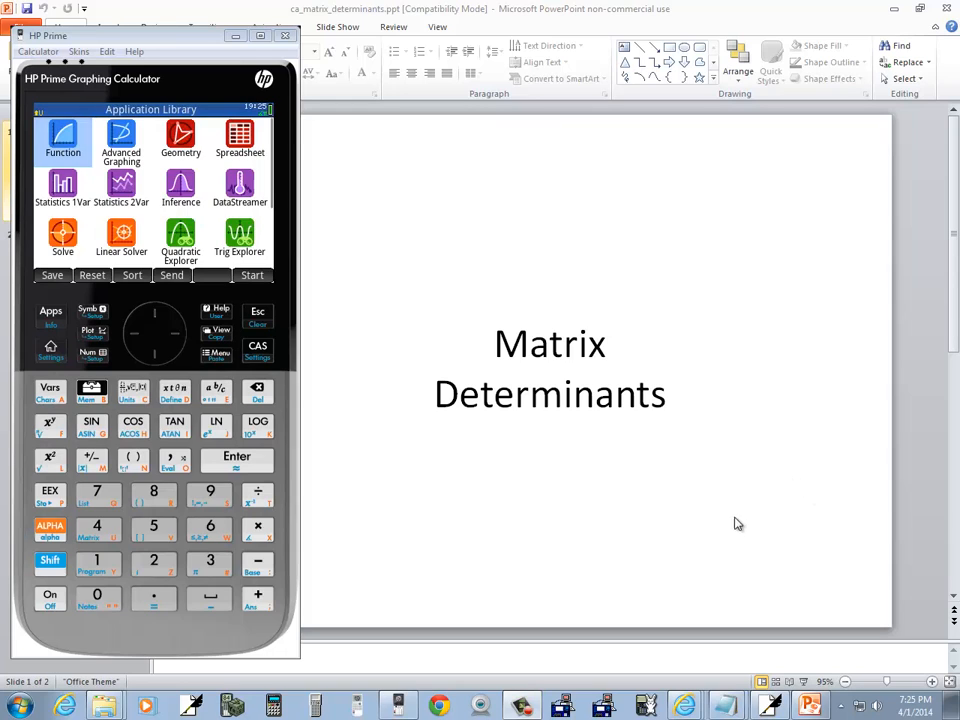
pyautogui.moveTo(432, 284)
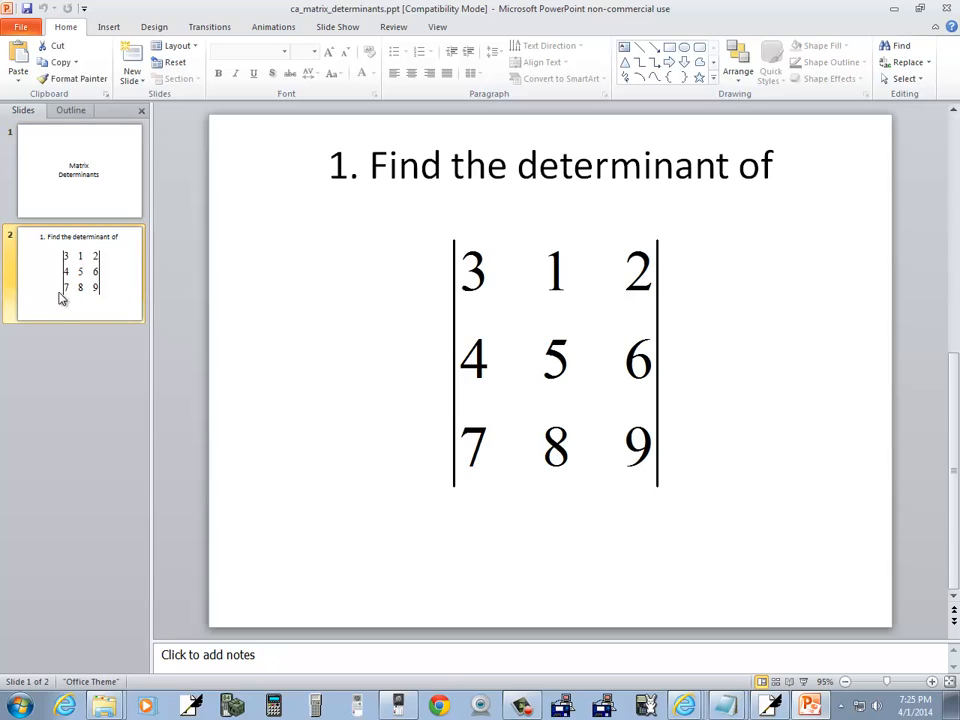
# Switch to Free Notes to copy the matrix from the slide by hand
pyautogui.click(78, 272)
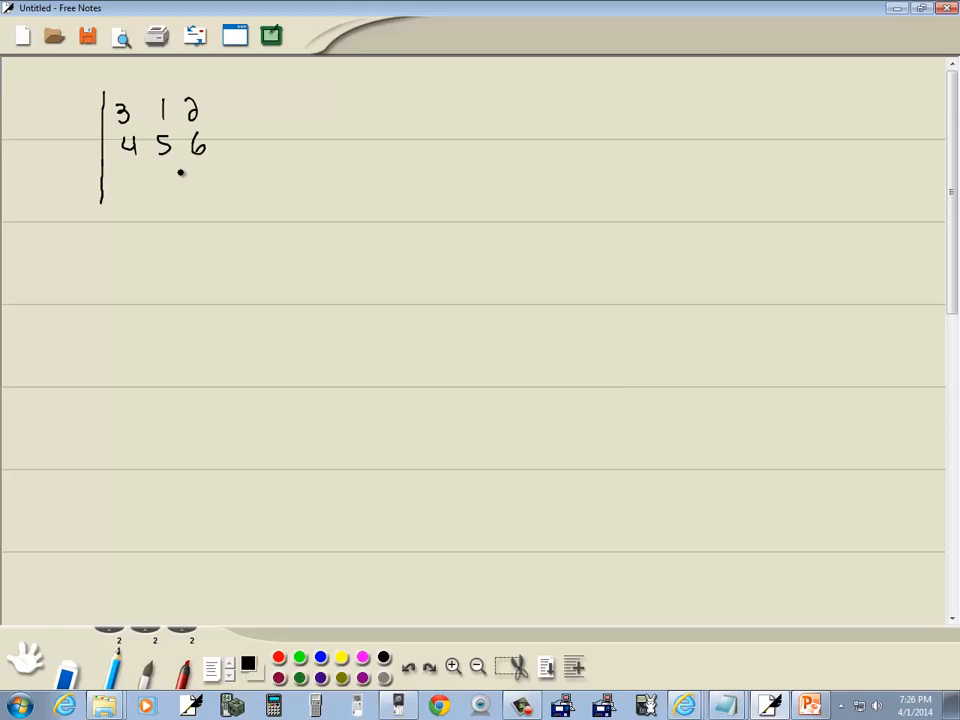
pyautogui.moveTo(136, 184); pyautogui.dragTo(170, 184)
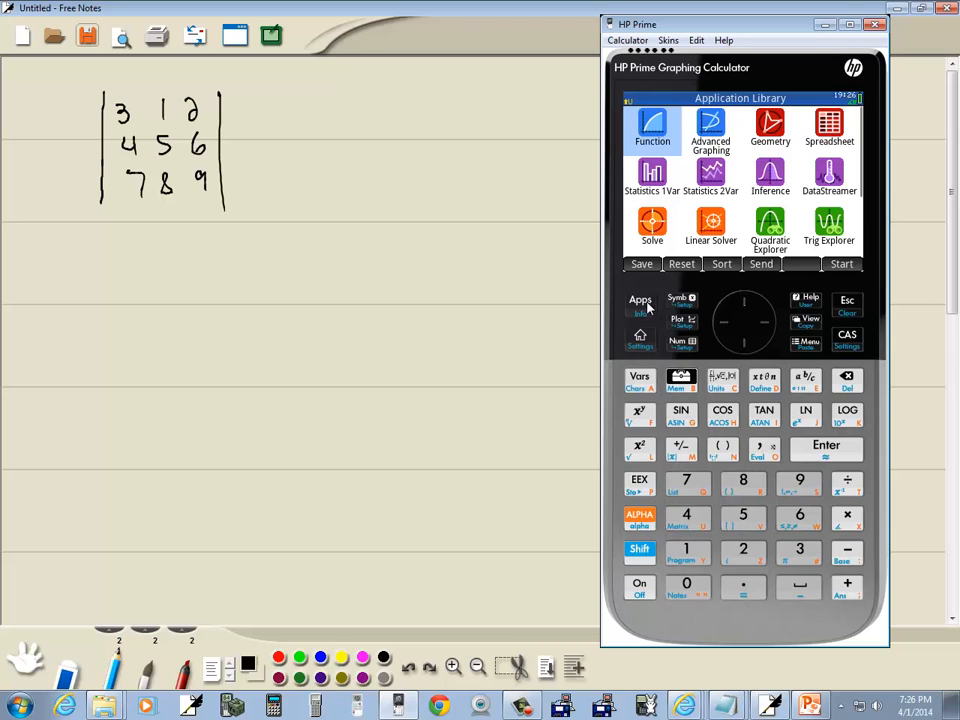
pyautogui.moveTo(738, 348)
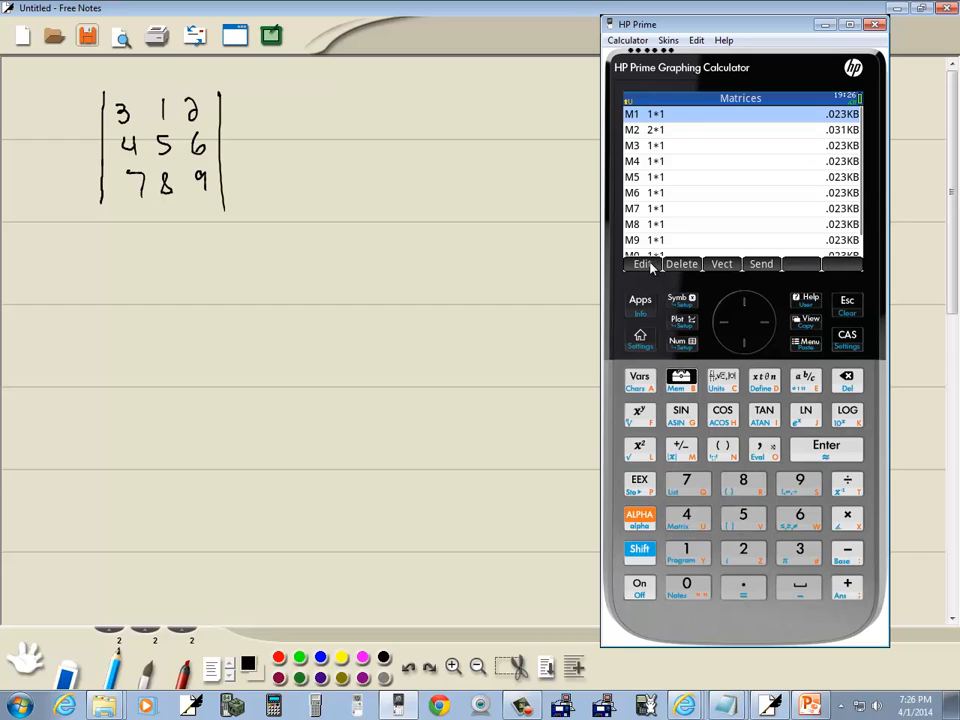
# Edit M1 and store its entries row by row: 3 1 2, 4 5 6, 7 8 9
pyautogui.click(640, 264)
pyautogui.write('6')
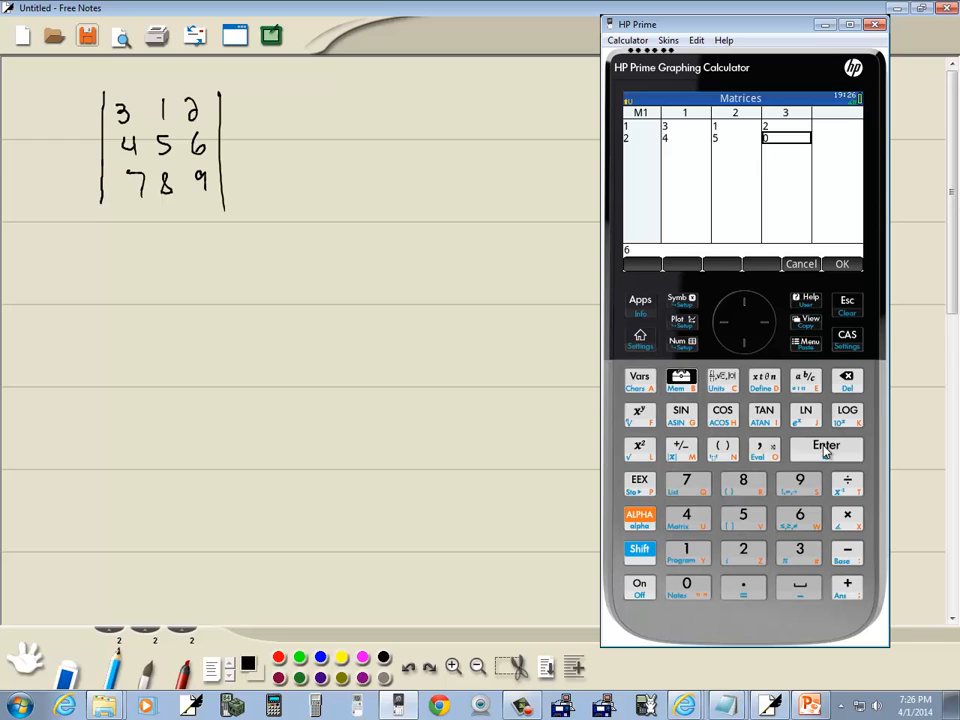
pyautogui.click(826, 444)
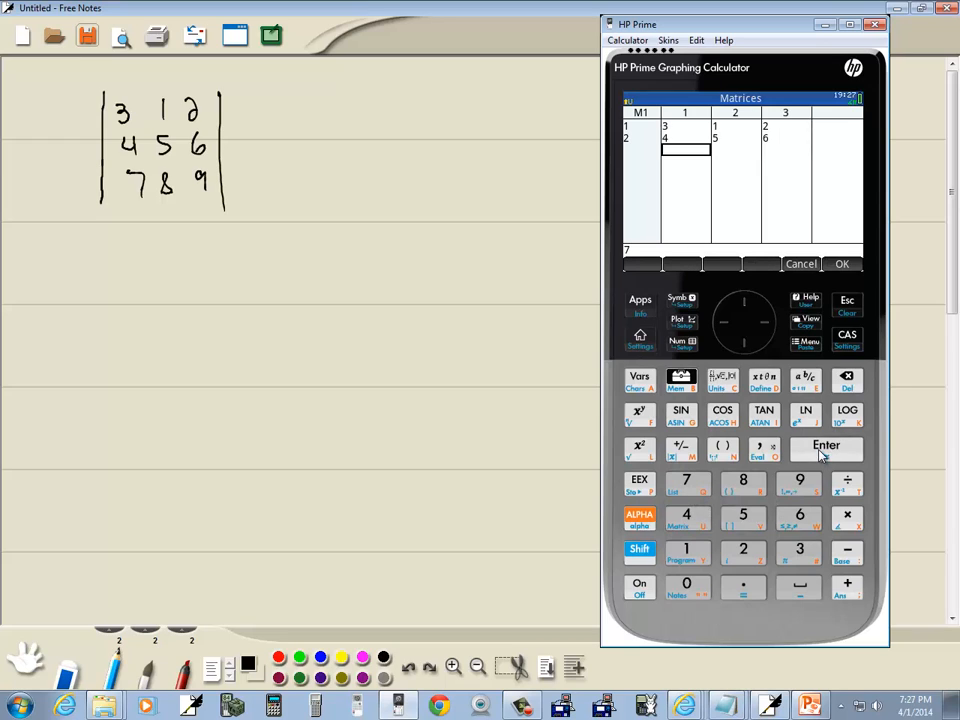
pyautogui.click(824, 444)
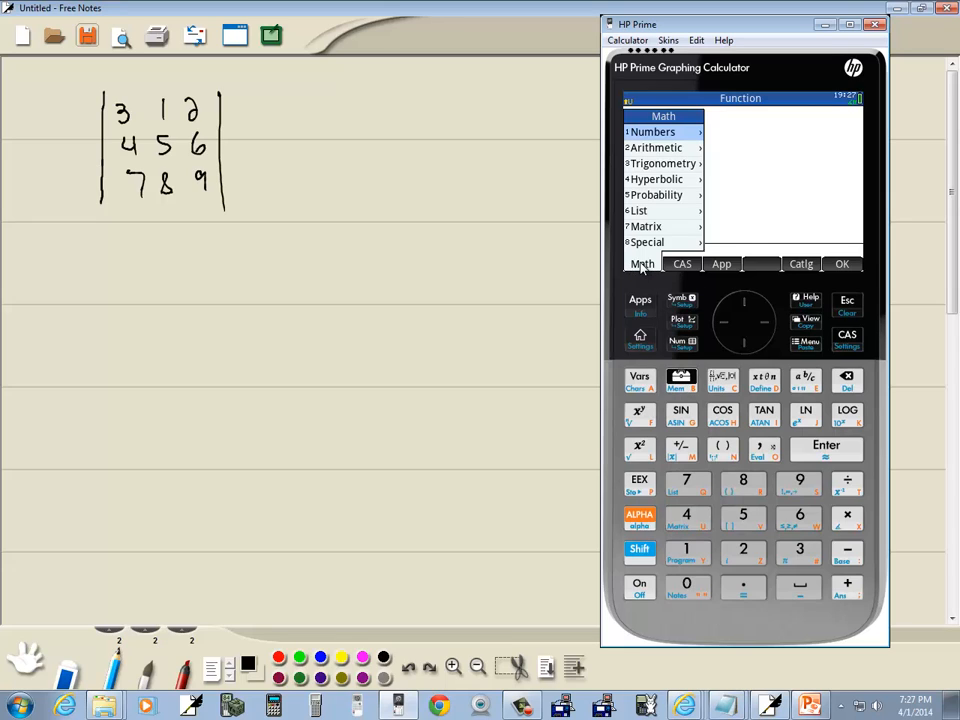
pyautogui.moveTo(692, 492)
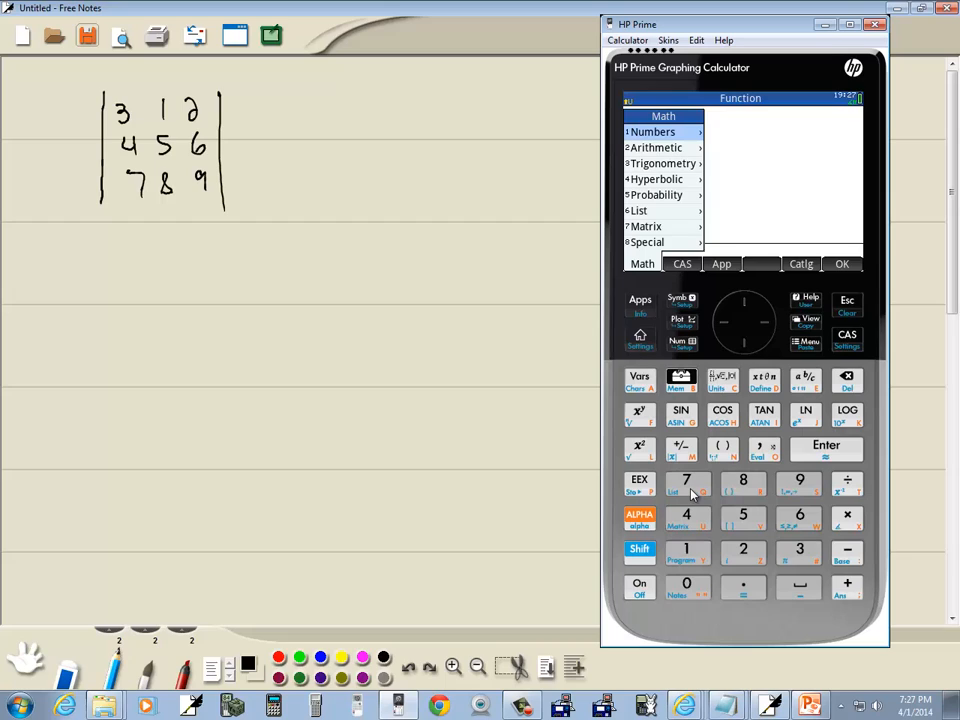
# Insert DET( from the Math catalog's Matrix category into the home entry line
pyautogui.click(646, 226)
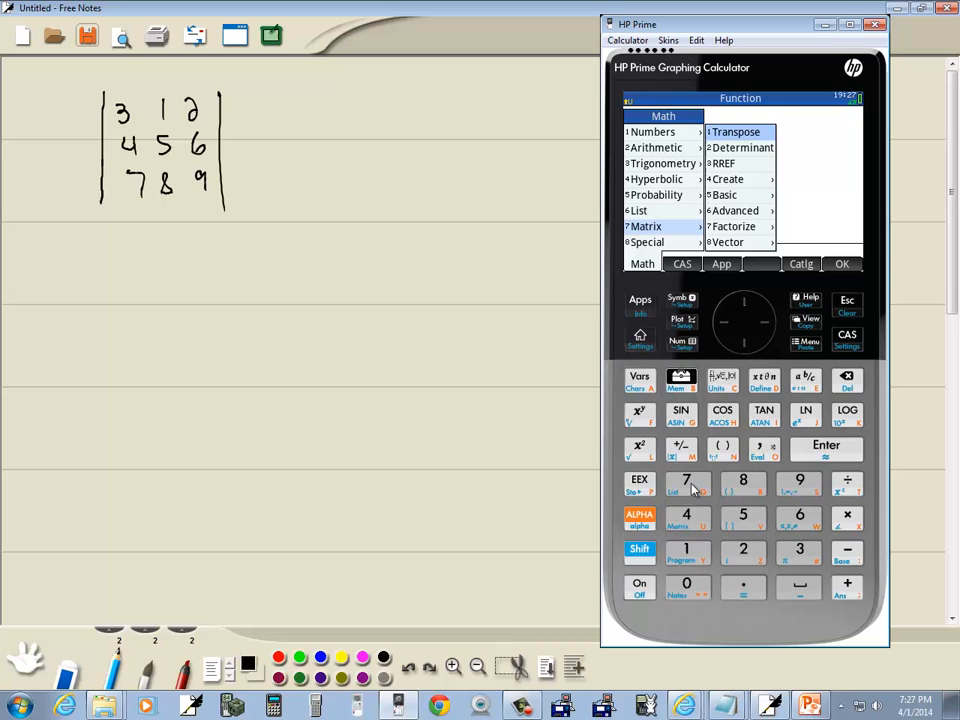
pyautogui.click(740, 148)
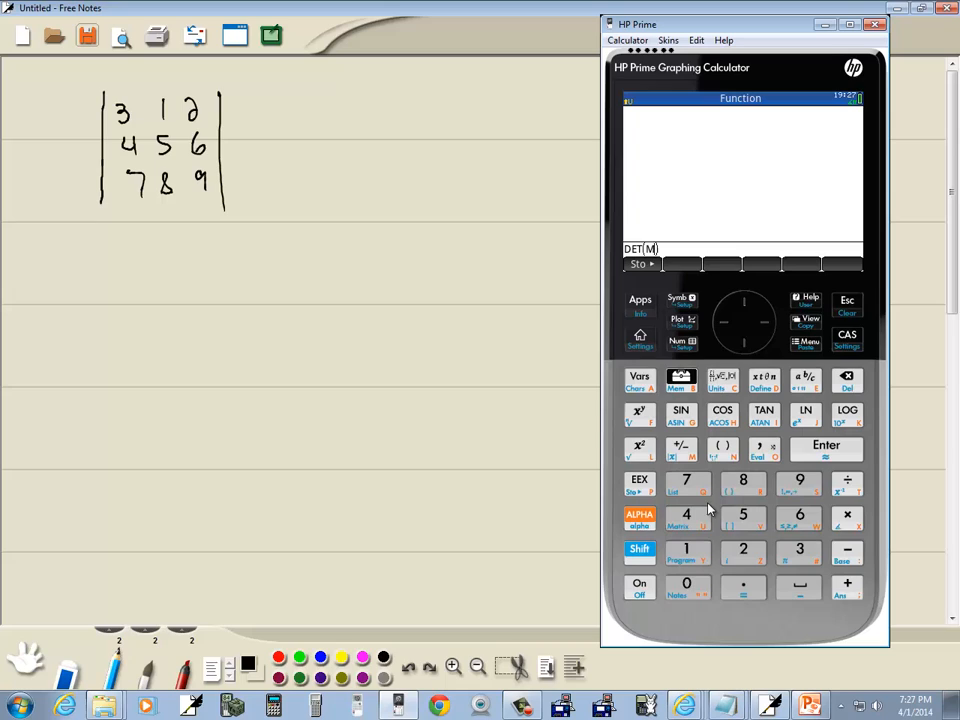
# Evaluate DET(M1), giving about -9
pyautogui.click(686, 548)
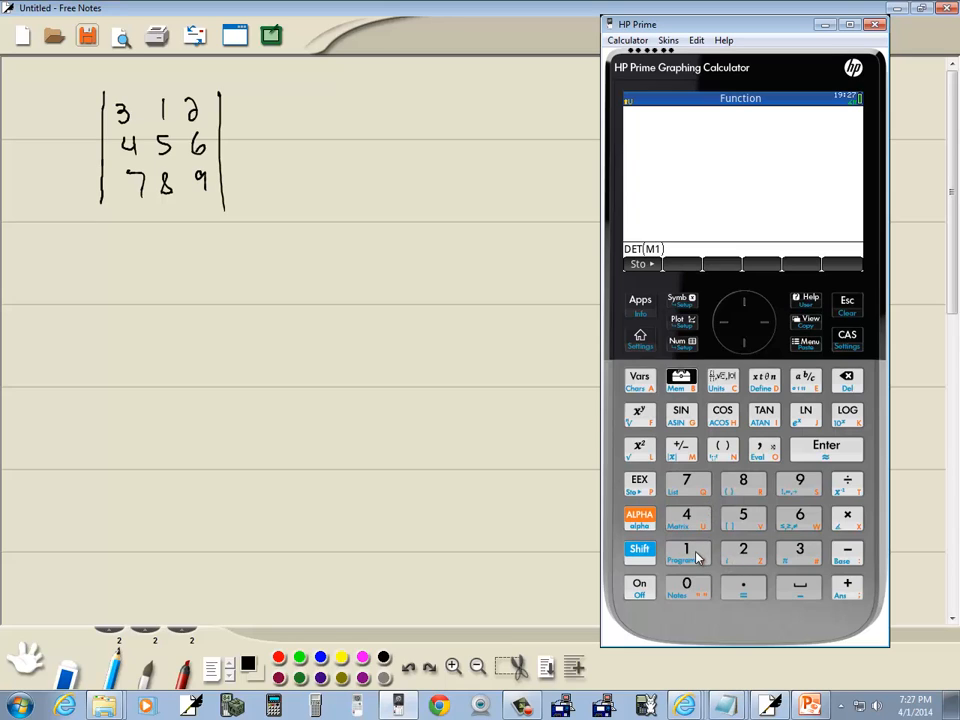
pyautogui.click(824, 444)
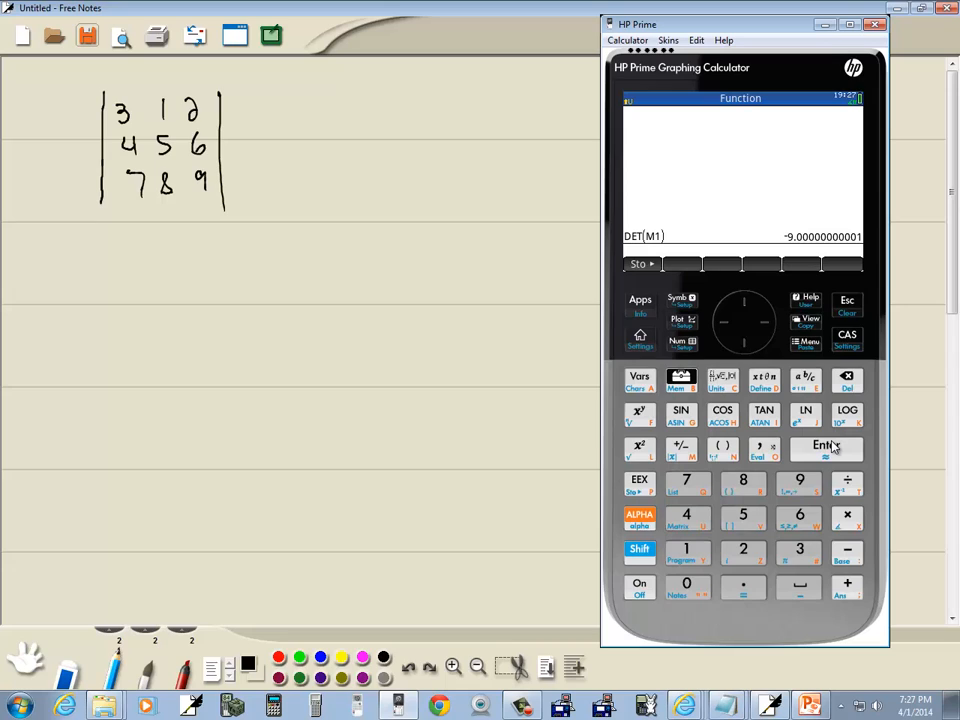
# Return to Free Notes and handwrite '= -9' beside the matrix
pyautogui.click(280, 148)
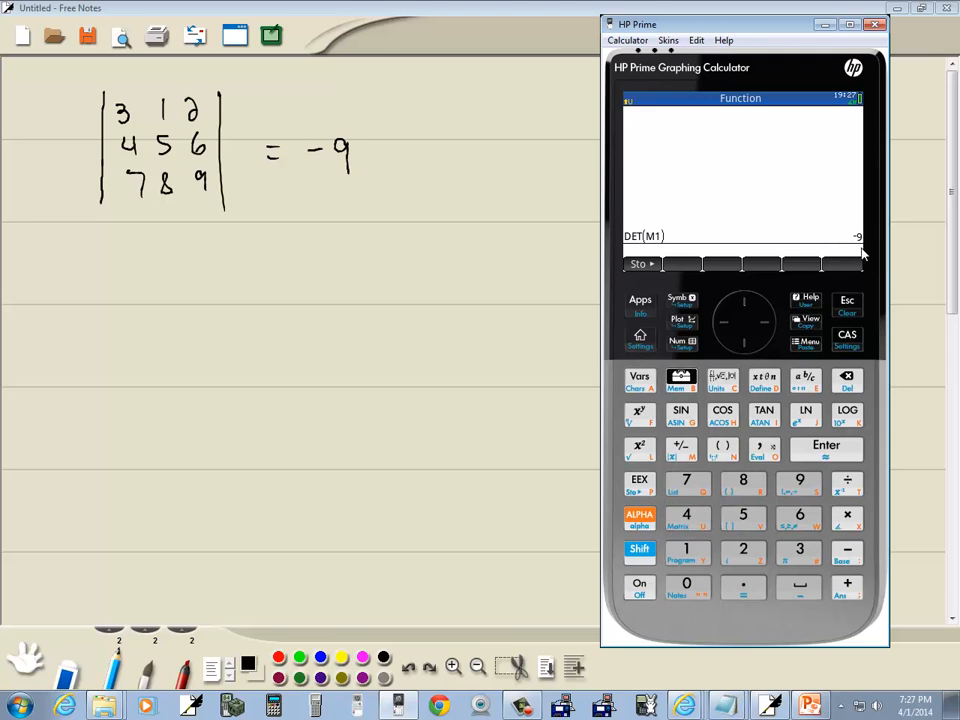
pyautogui.moveTo(770, 384)
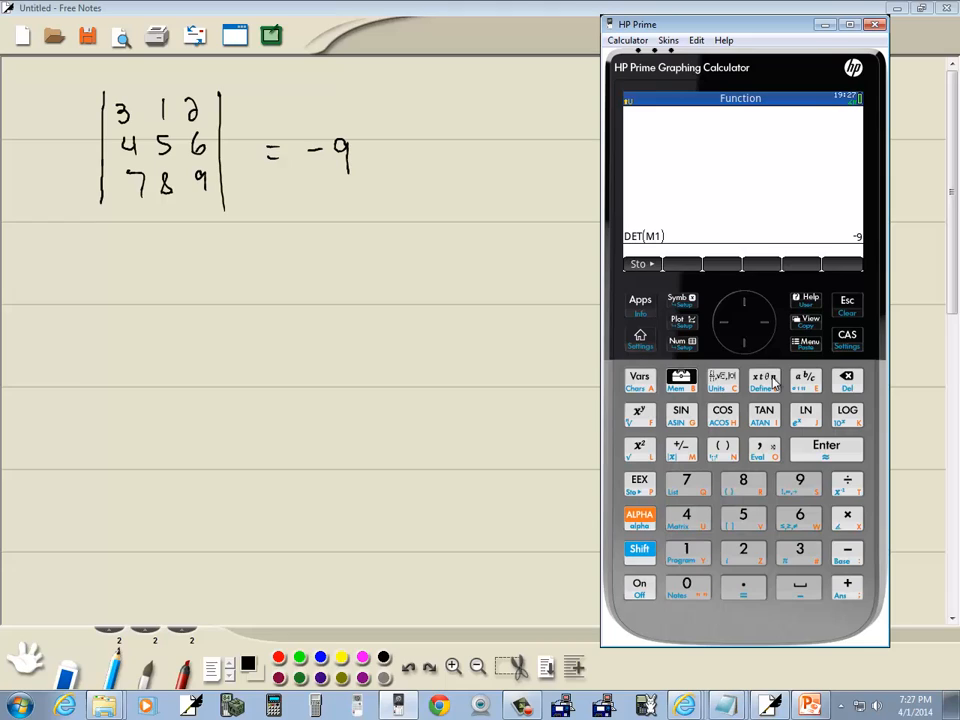